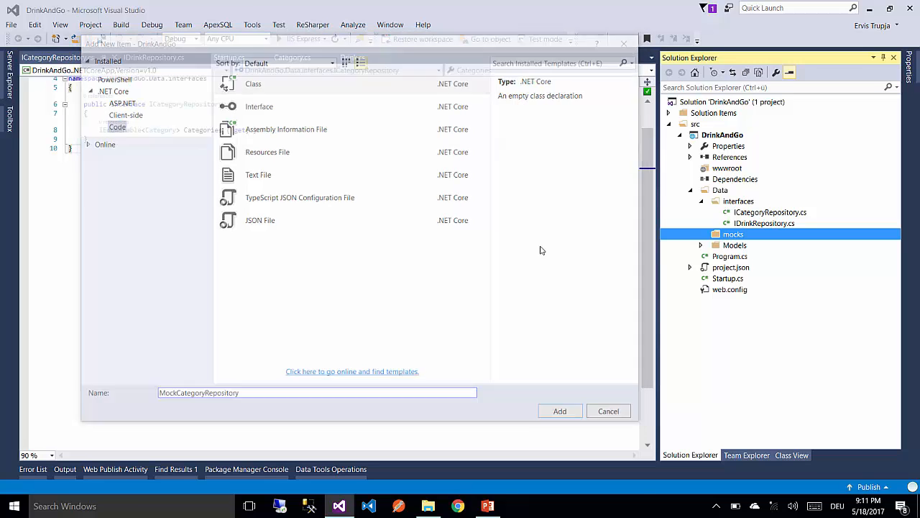
- Create MockCategoryRepository.cs in the mocks folder and declare it as implementing ICategoryRepository
{"action": "left_click", "coordinate": [559, 411]}
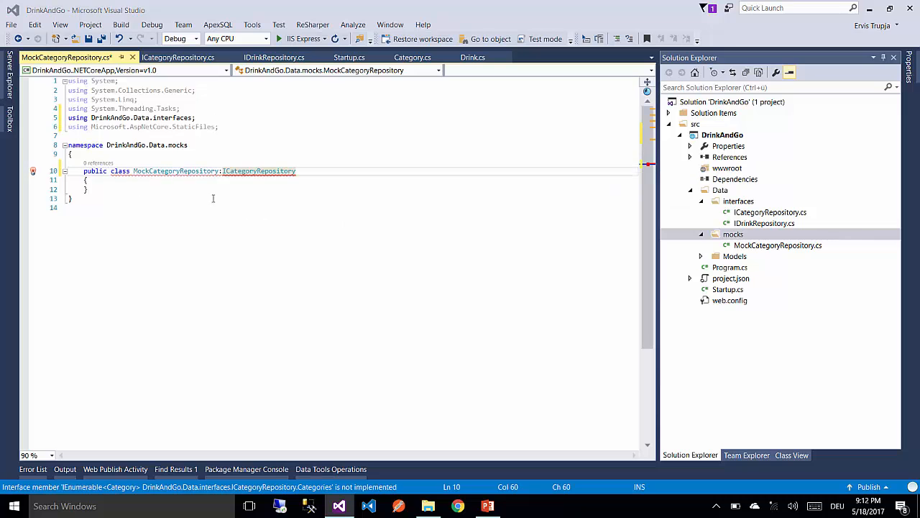